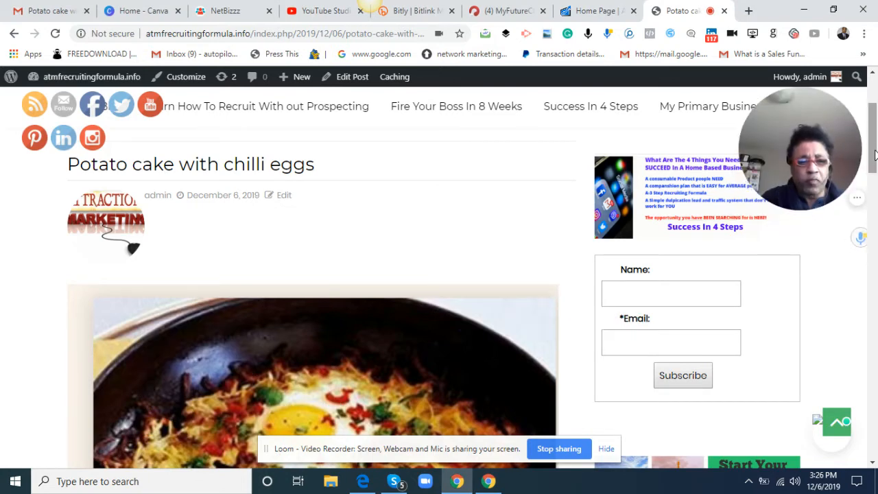
scroll(down, 3)
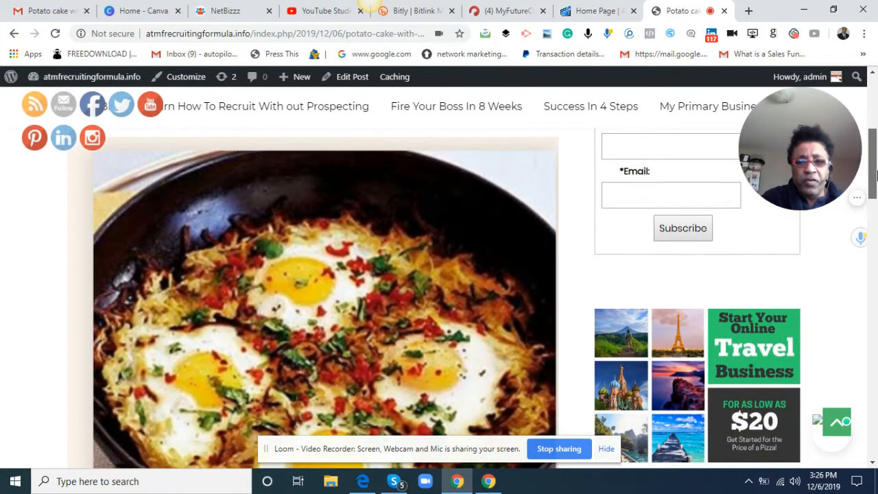
scroll(down, 3)
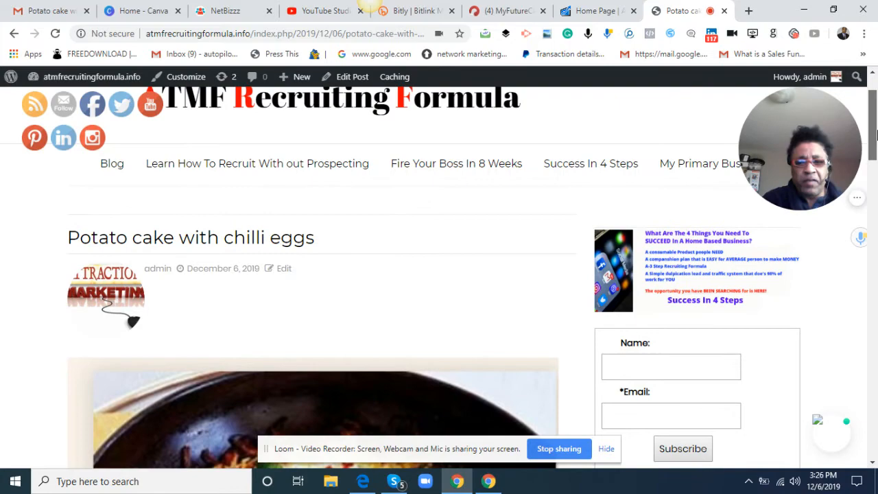
scroll(down, 3)
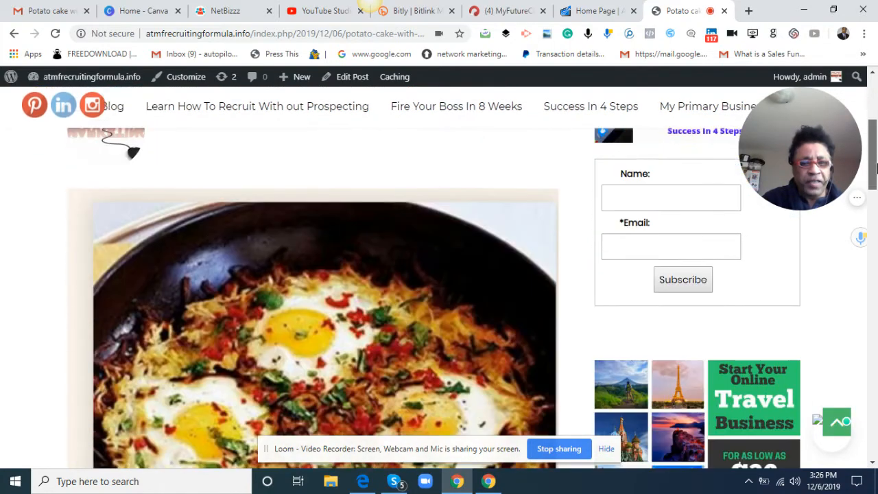
scroll(down, 3)
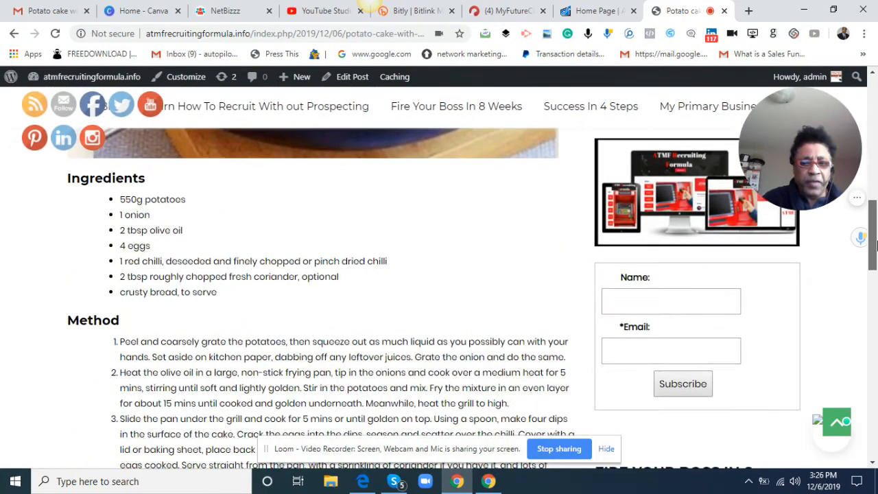
scroll(down, 3)
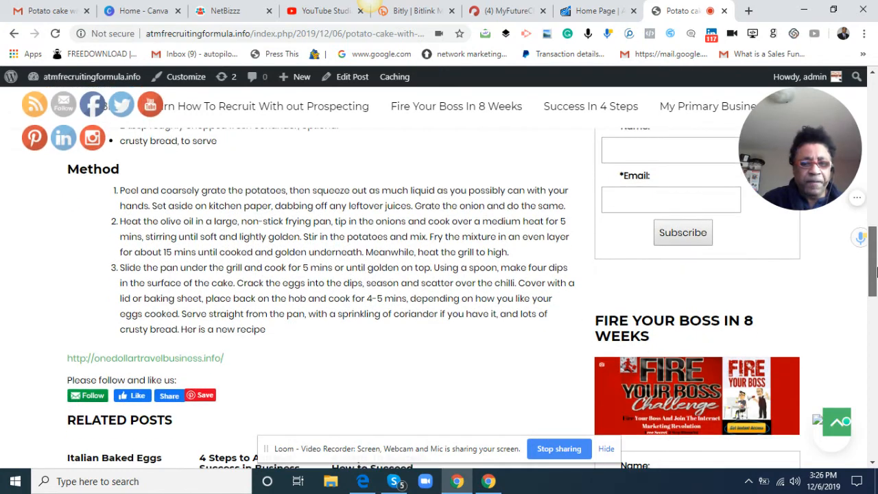
scroll(down, 3)
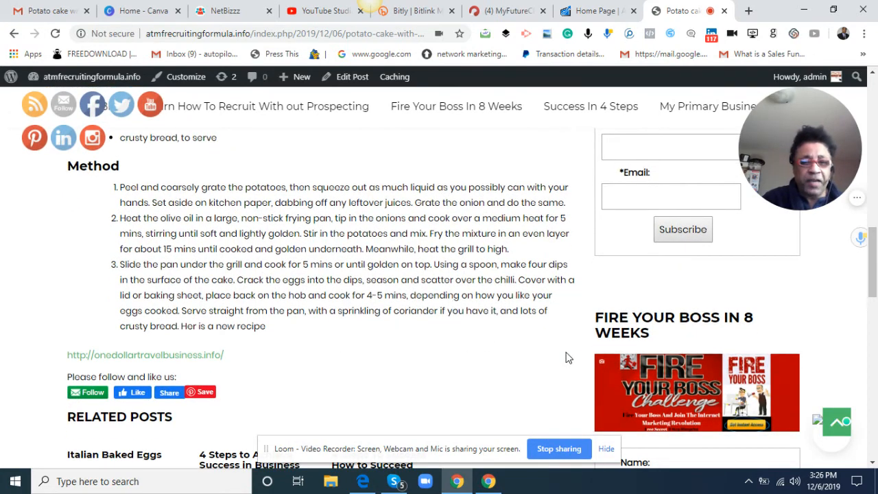
mouse_move(189, 364)
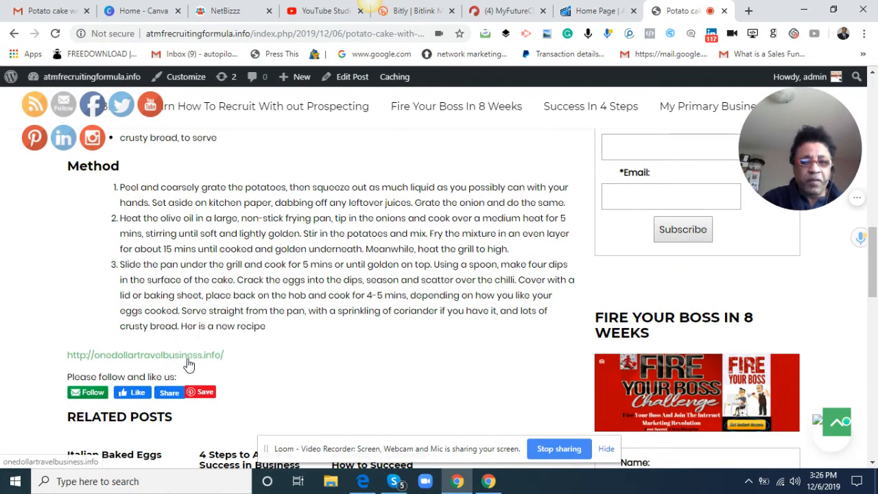
mouse_move(207, 366)
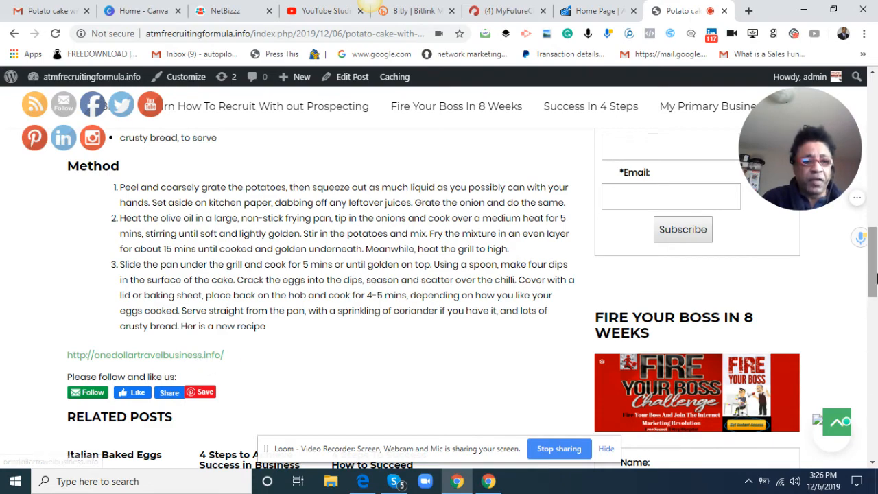
scroll(down, 3)
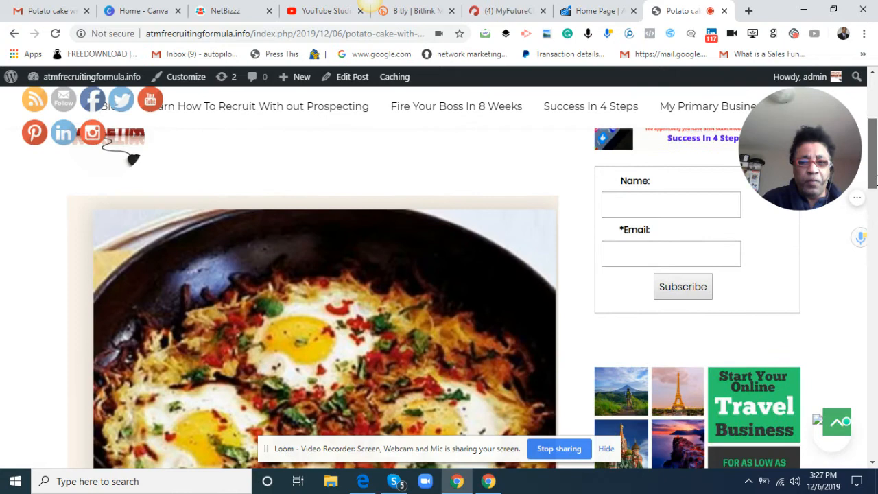
scroll(down, 3)
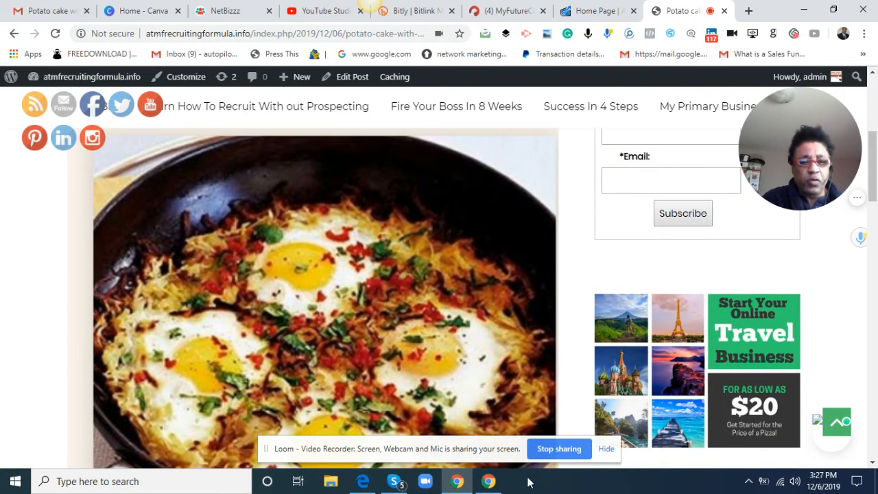
mouse_move(561, 463)
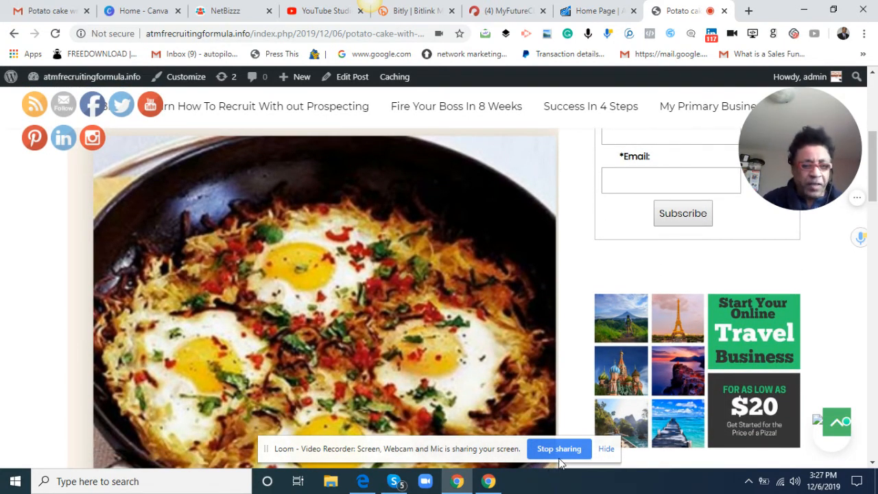